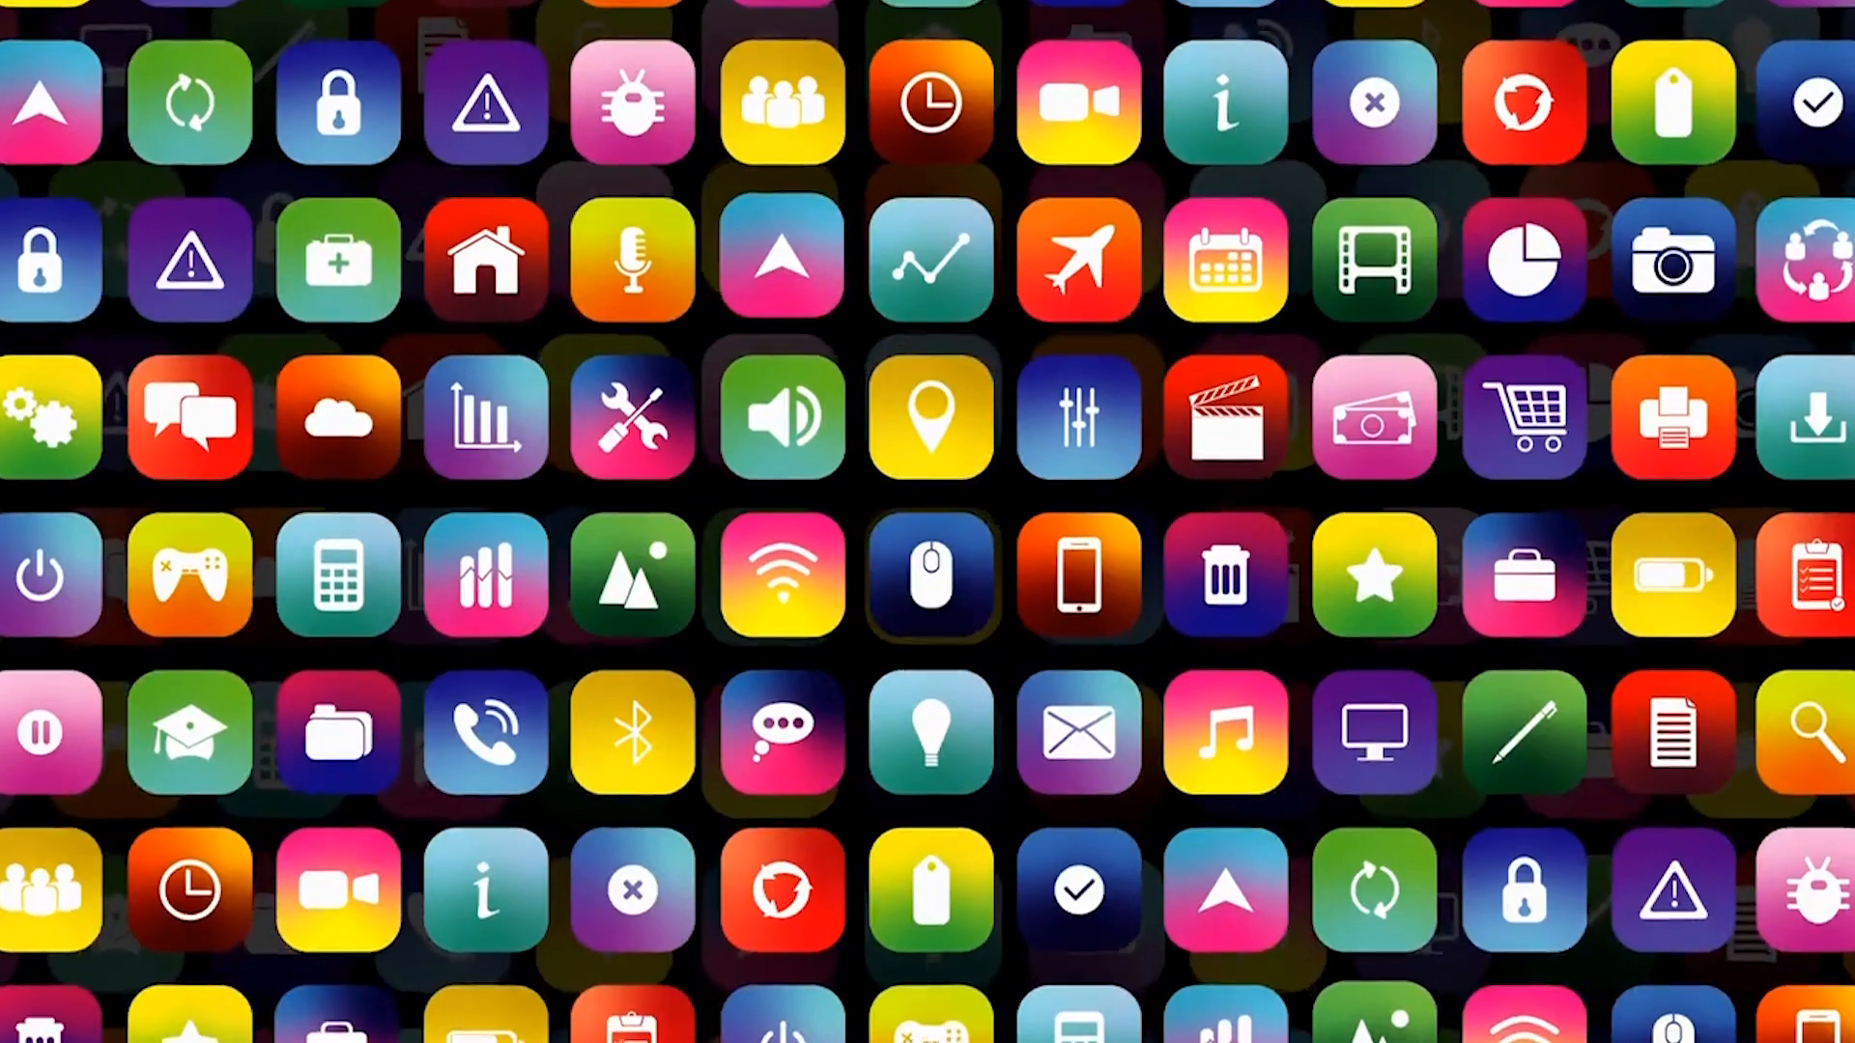
pyautogui.scroll(-3)
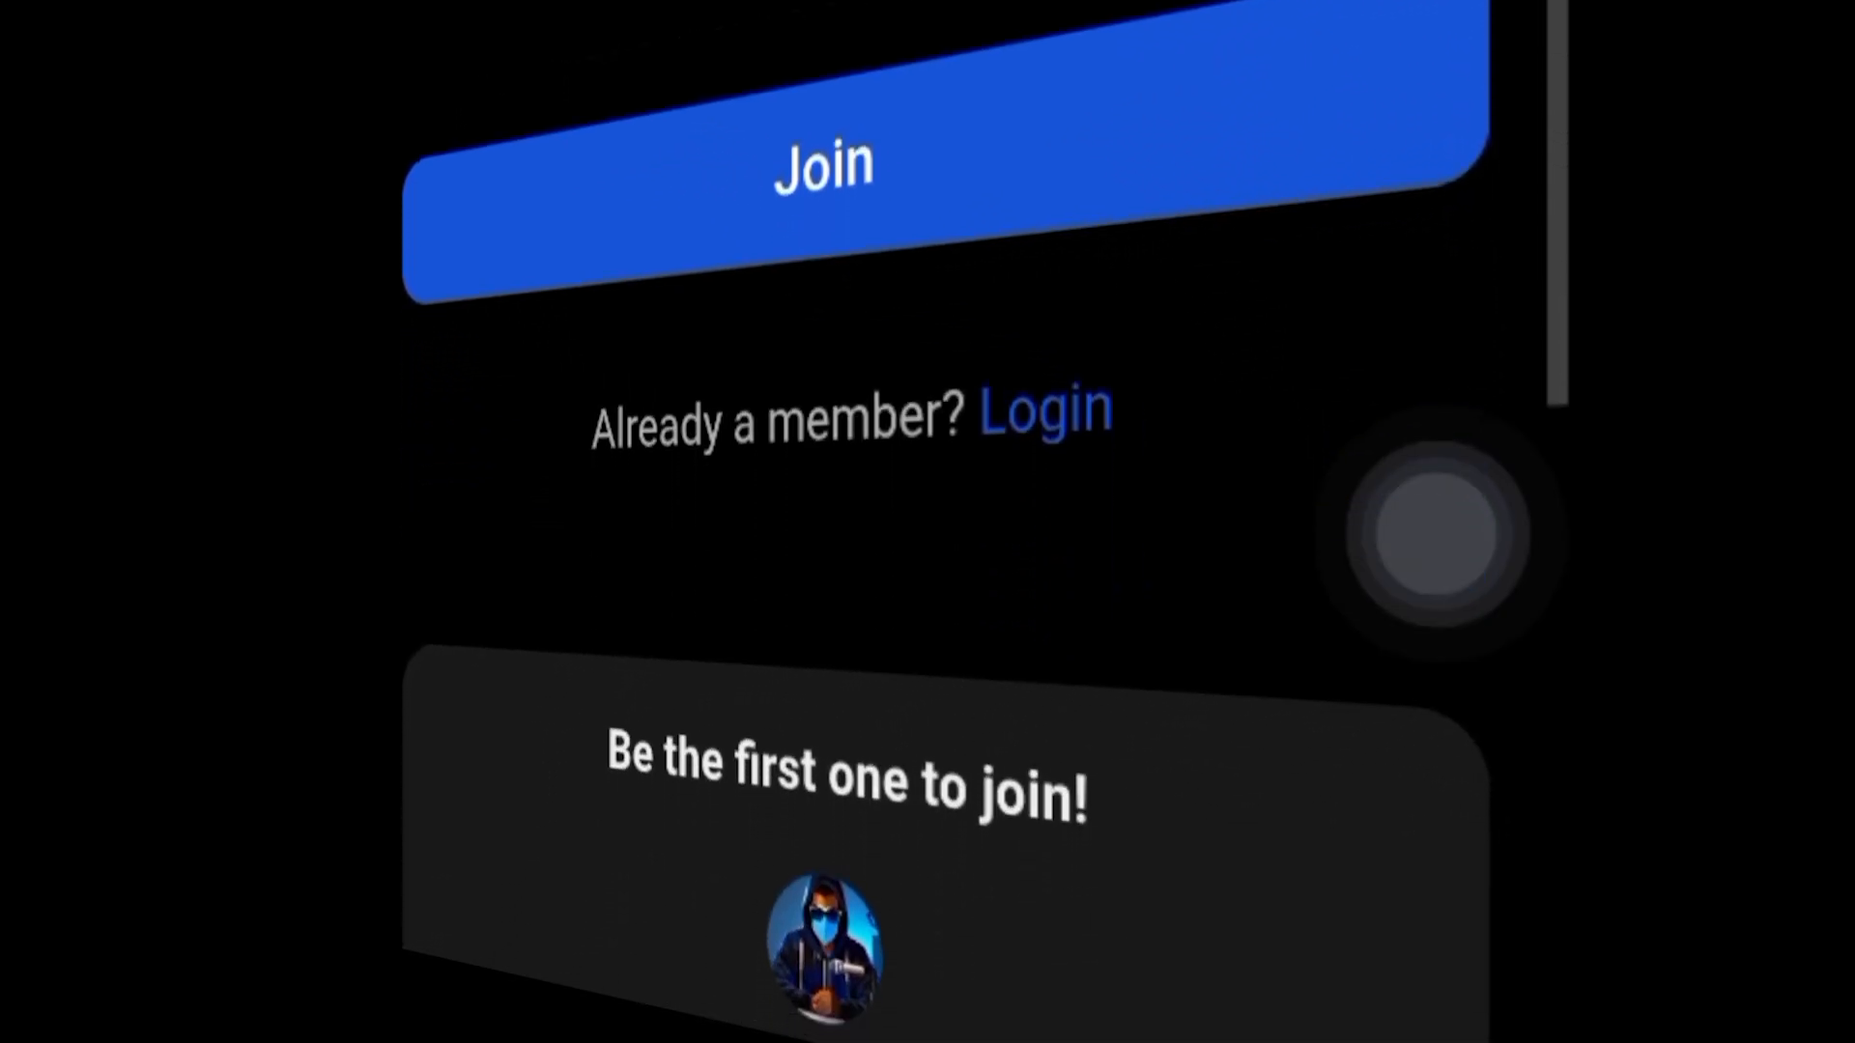
pyautogui.scroll(-3)
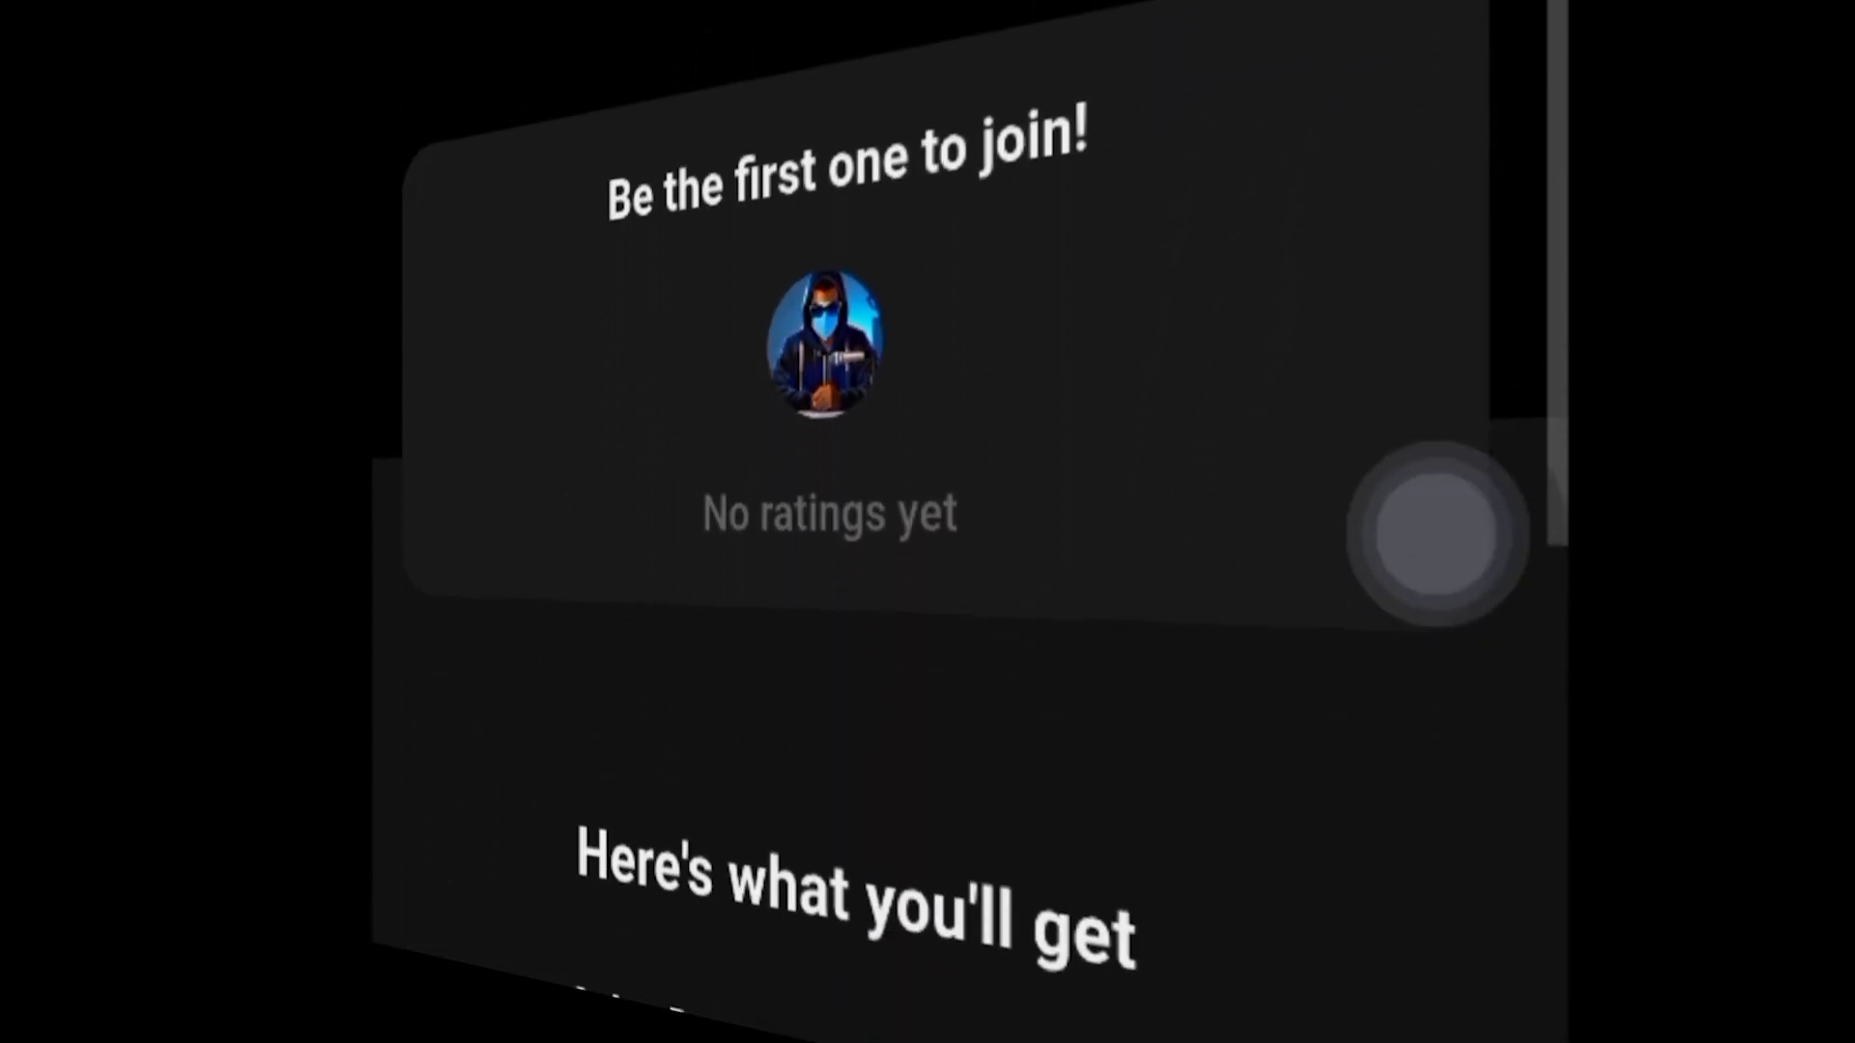
pyautogui.scroll(-3)
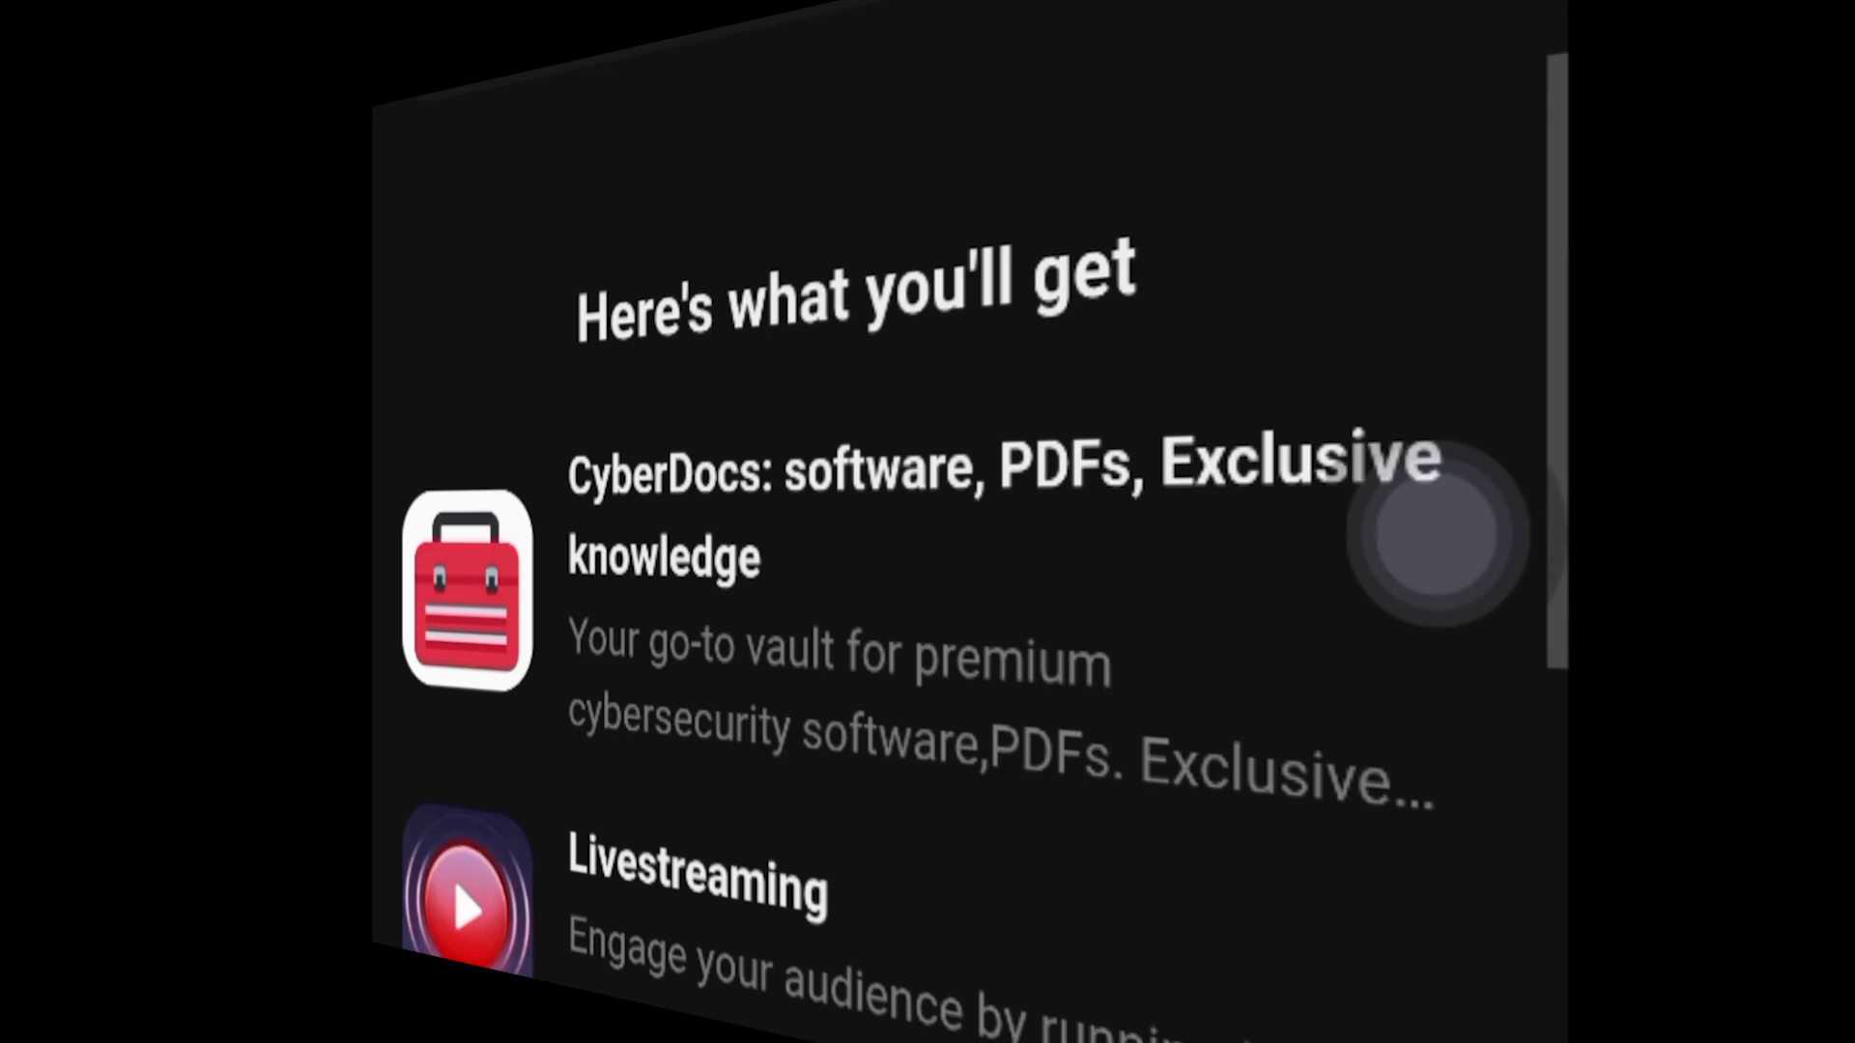
pyautogui.scroll(-3)
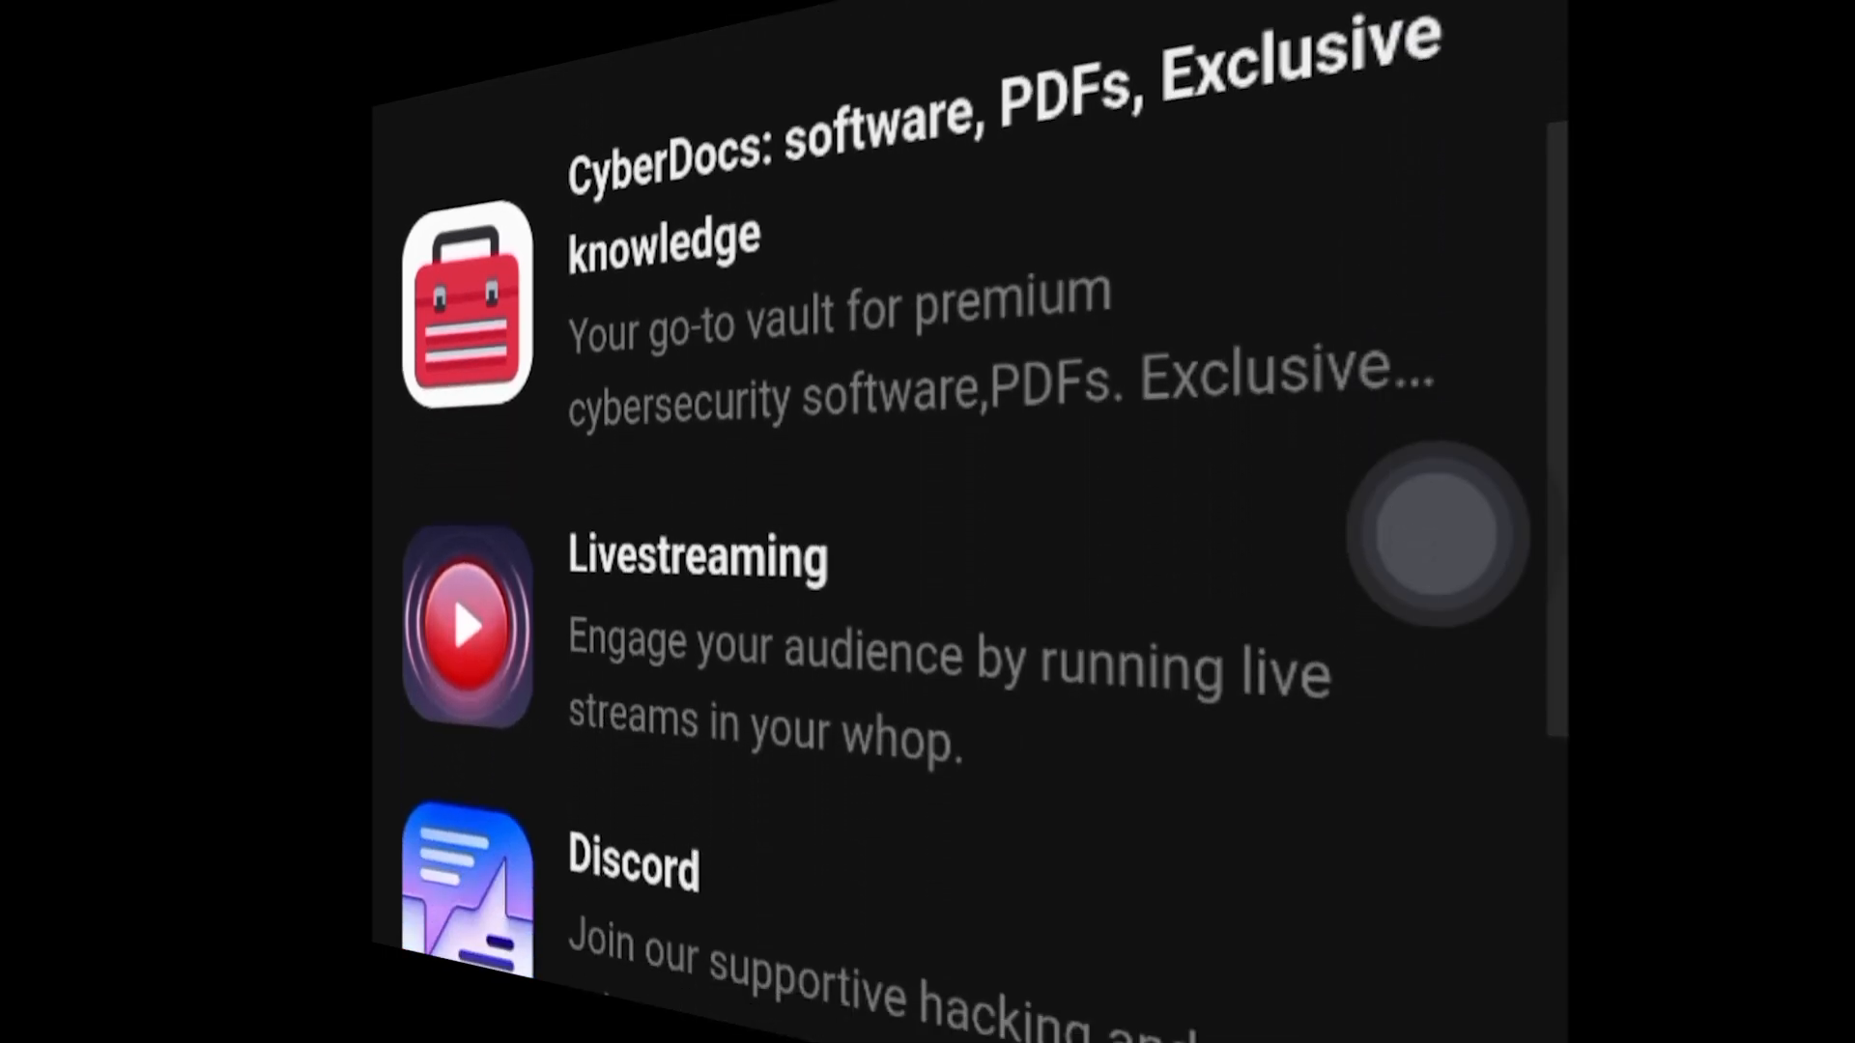
pyautogui.scroll(-3)
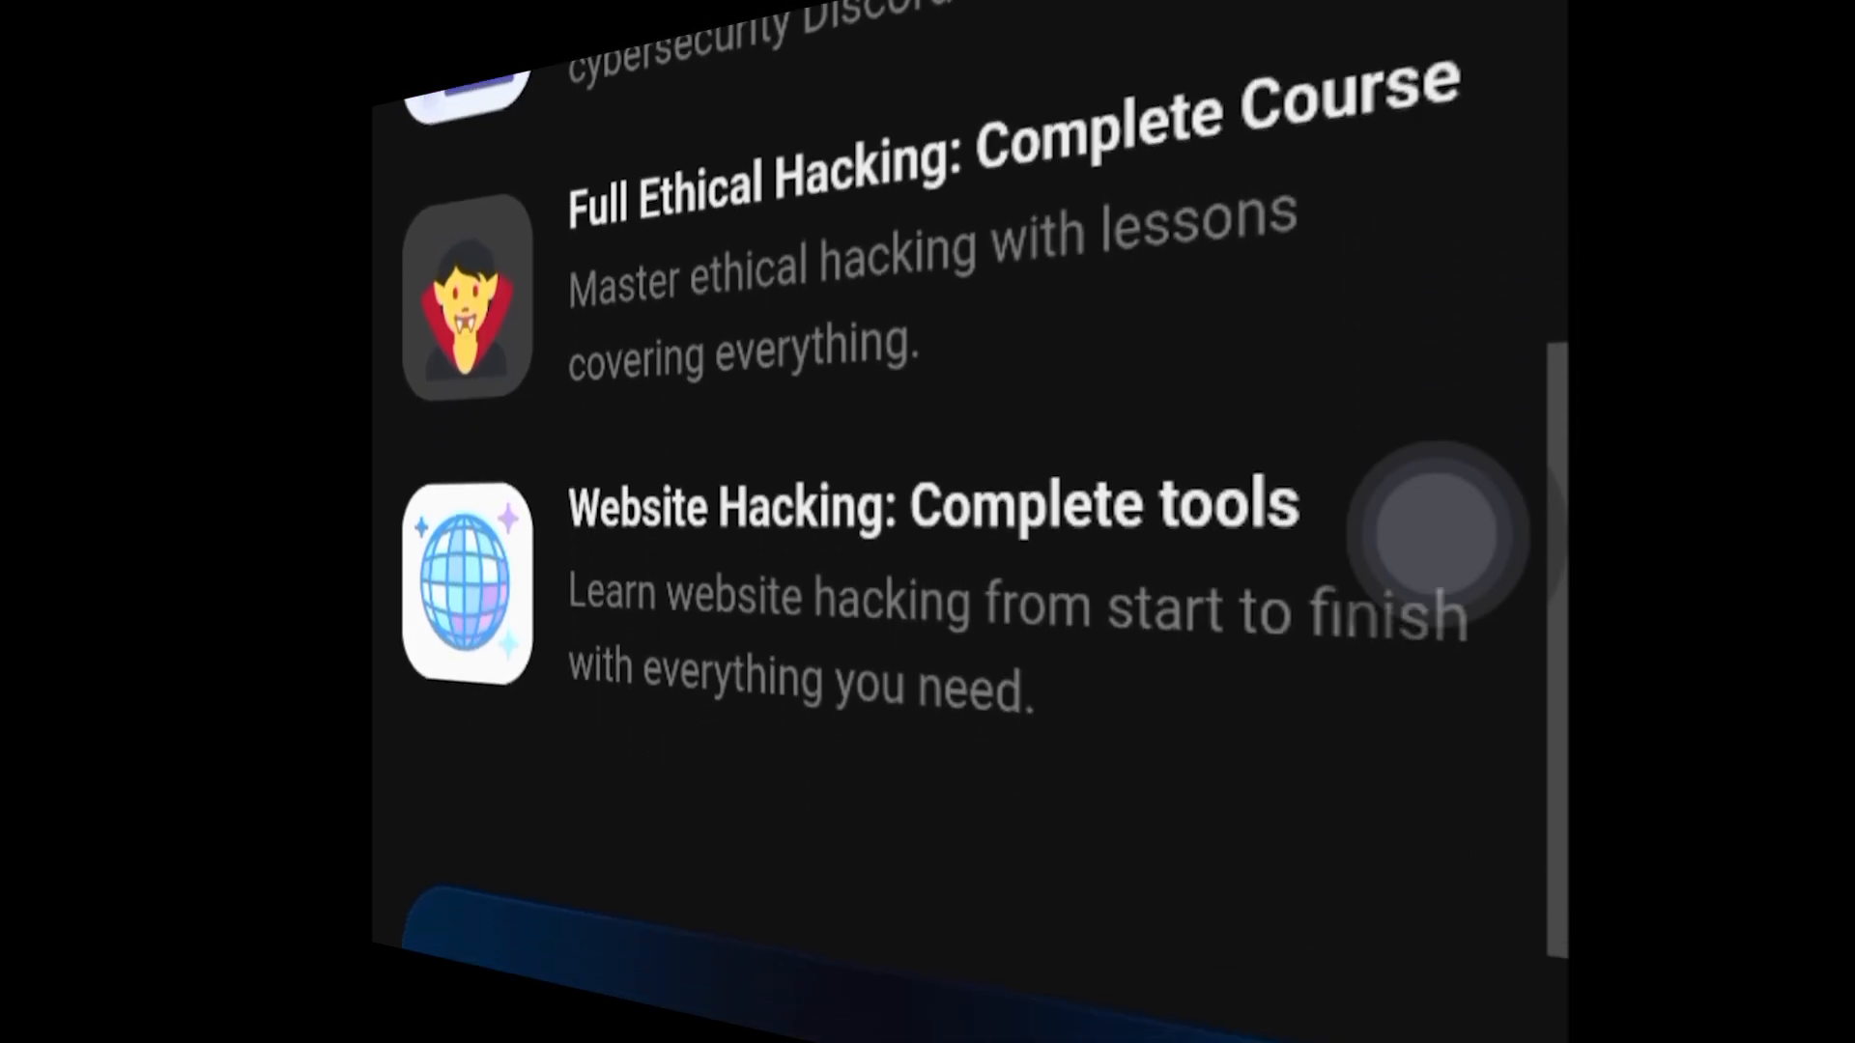
pyautogui.scroll(-3)
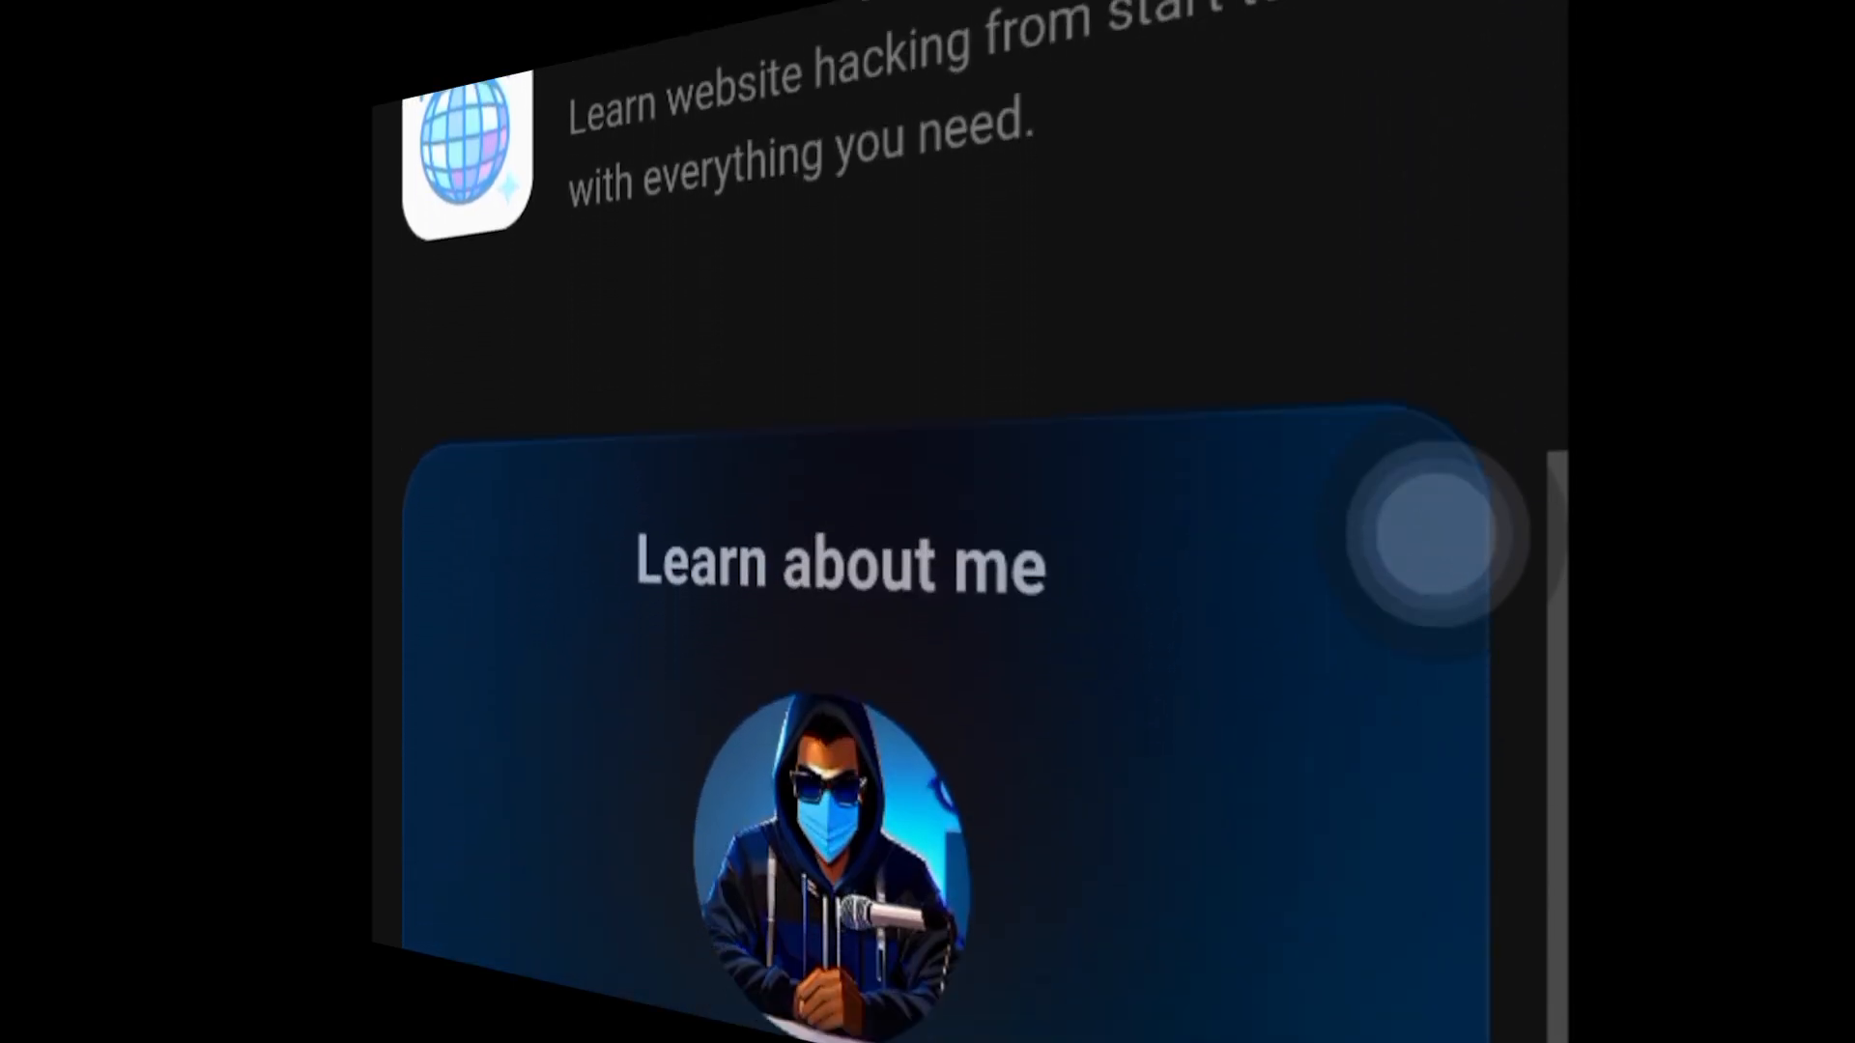